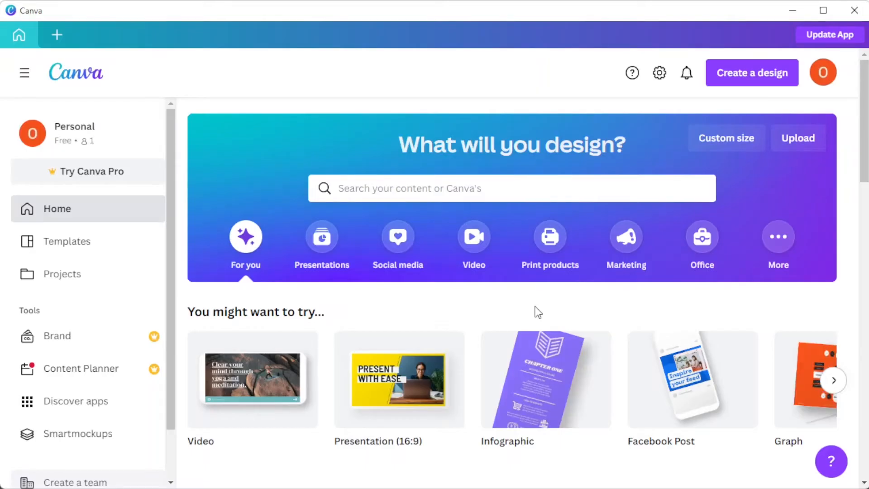
# - Search the home screen for 'instagram story' to list matching templates
pyautogui.write('instagram story')
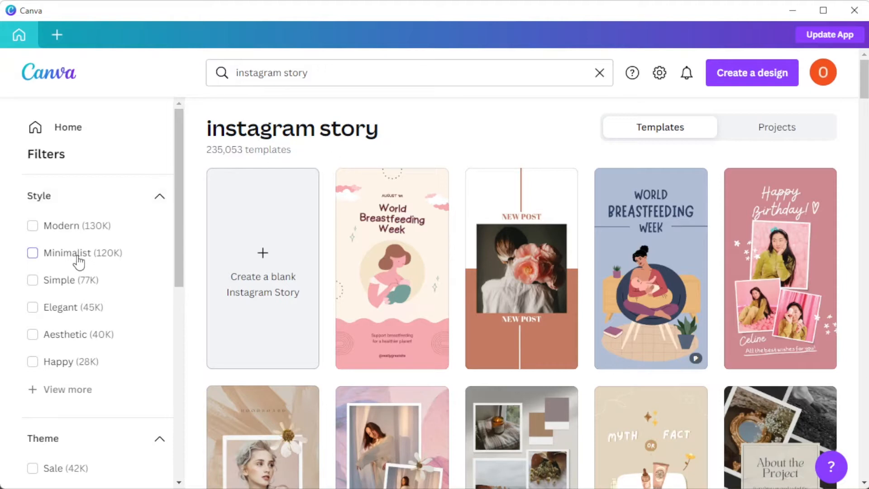
# - Filter templates to Minimalist and Simple styles with Free price only
pyautogui.click(33, 252)
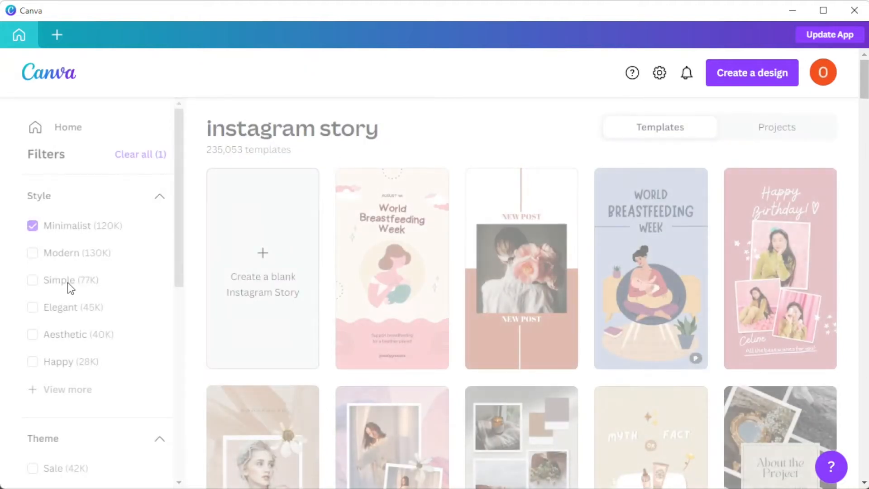
pyautogui.click(32, 279)
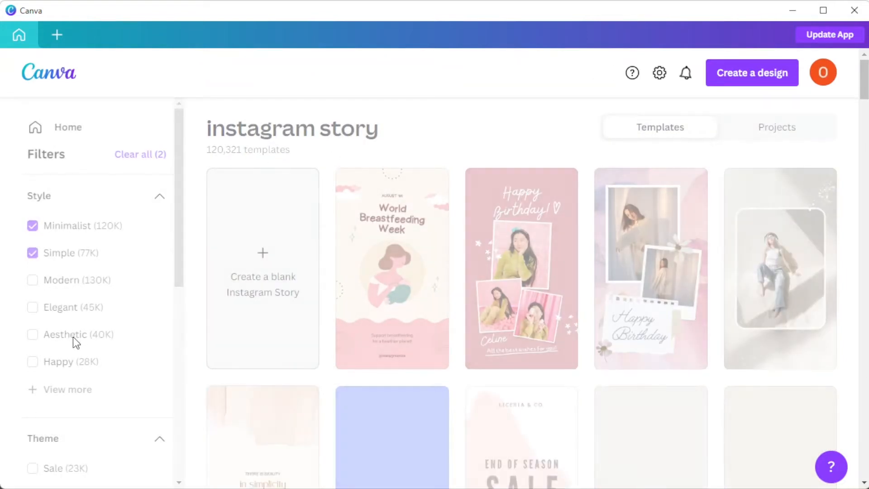
pyautogui.click(33, 334)
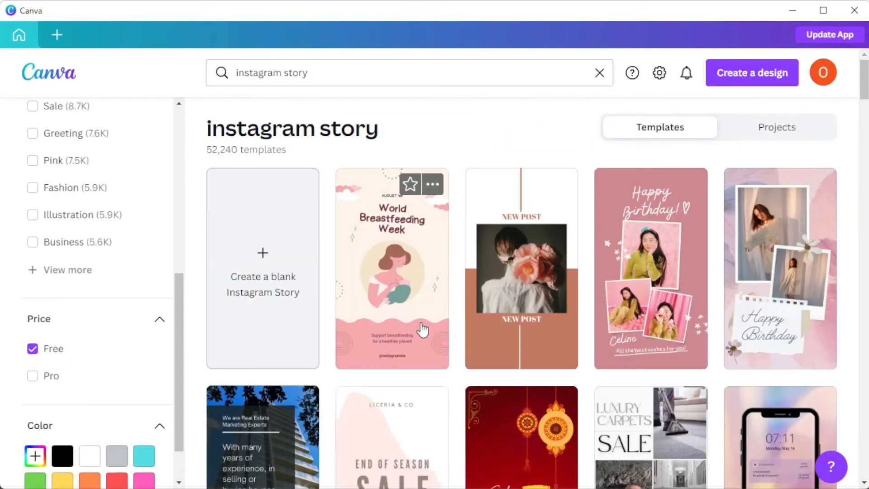
pyautogui.moveTo(305, 235)
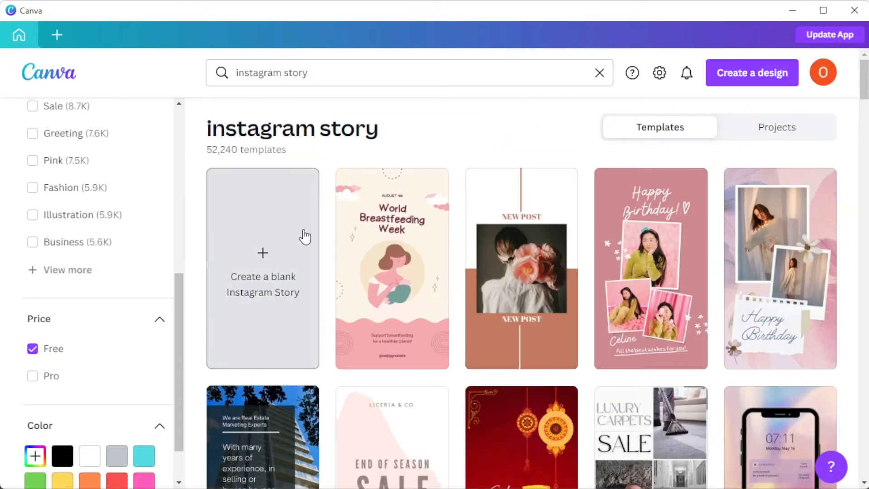
pyautogui.moveTo(255, 248)
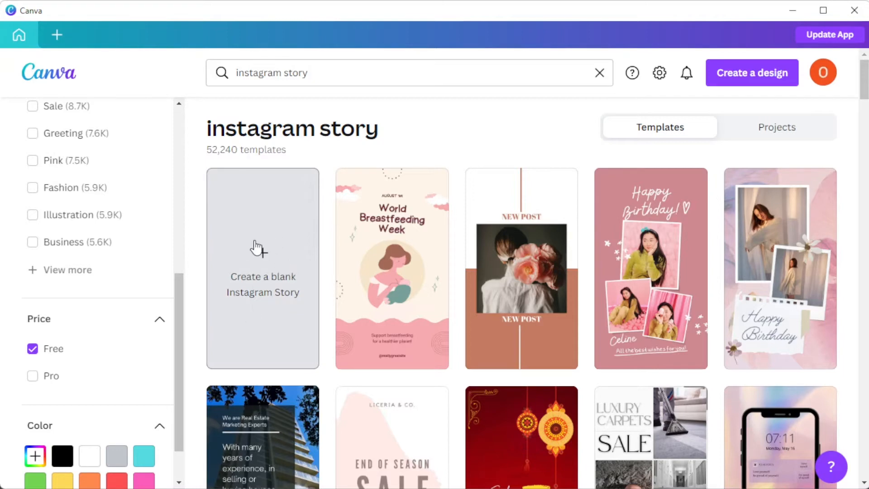
# - Create a blank Instagram Story and place a photo of a woman with purple liquid elements
pyautogui.click(263, 266)
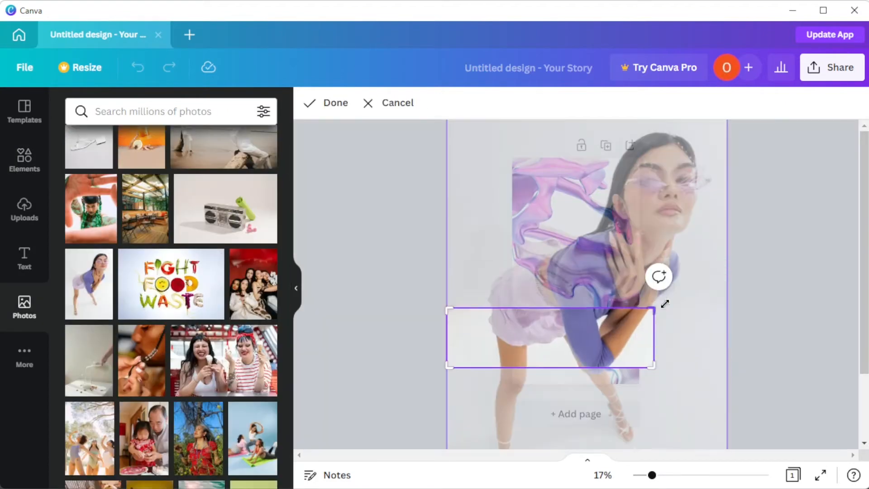
pyautogui.click(335, 102)
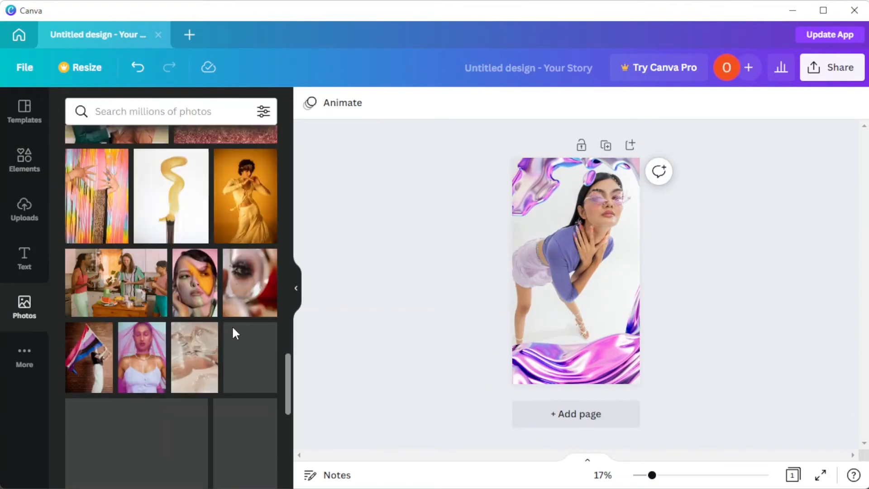
# - Add pink CREATOR and black script canvas text, sized and positioned over the lower photo
pyautogui.click(24, 259)
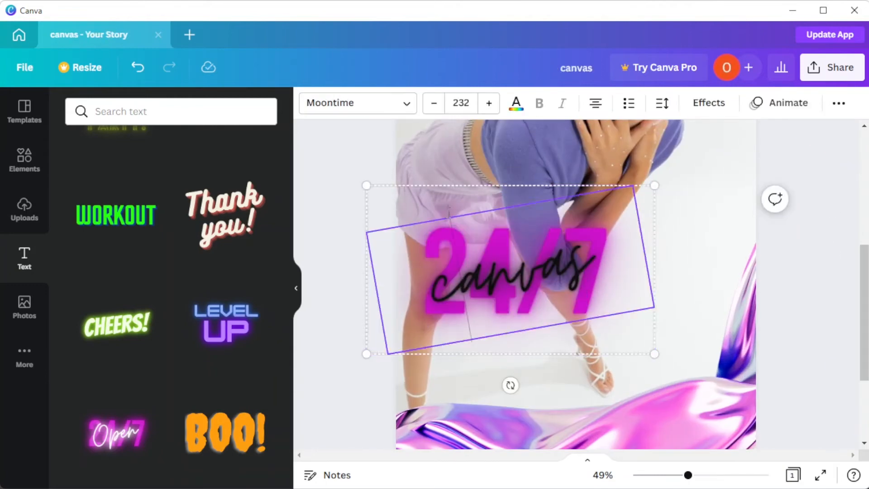
pyautogui.moveTo(507, 266); pyautogui.dragTo(507, 273)
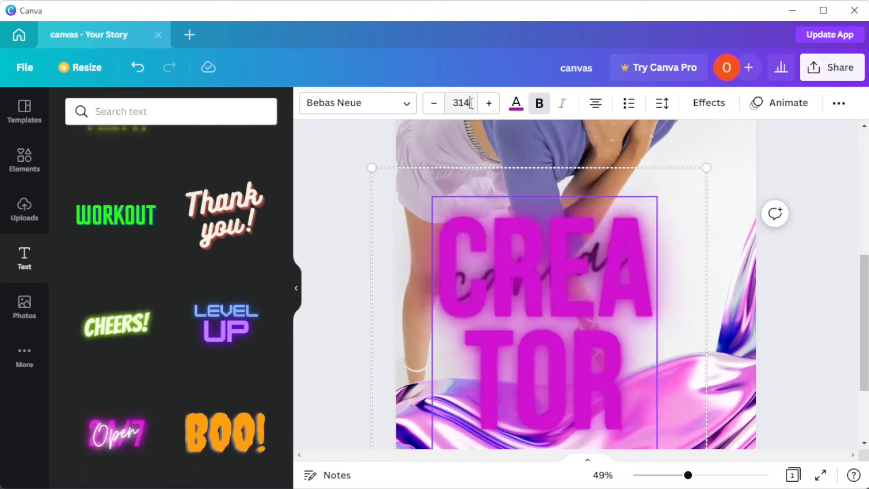
pyautogui.moveTo(687, 475); pyautogui.dragTo(664, 475)
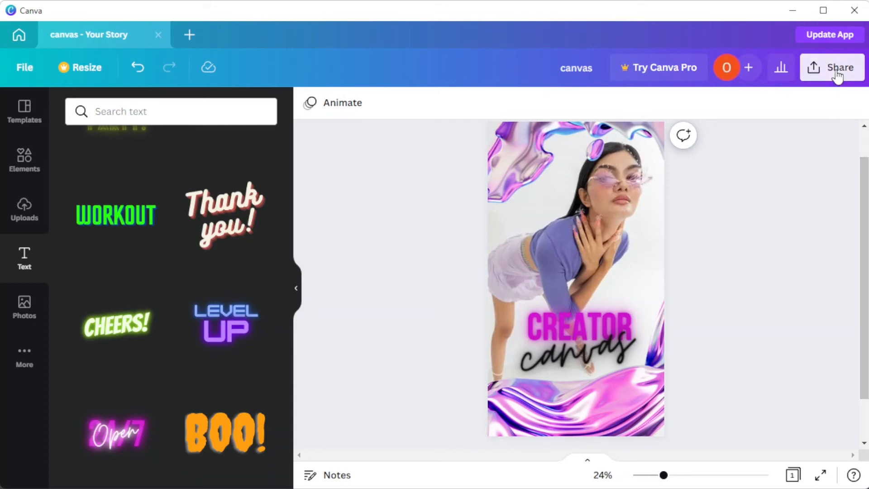
# - Bring up Share on social with Instagram, Twitter, TikTok and LinkedIn destinations
pyautogui.click(838, 67)
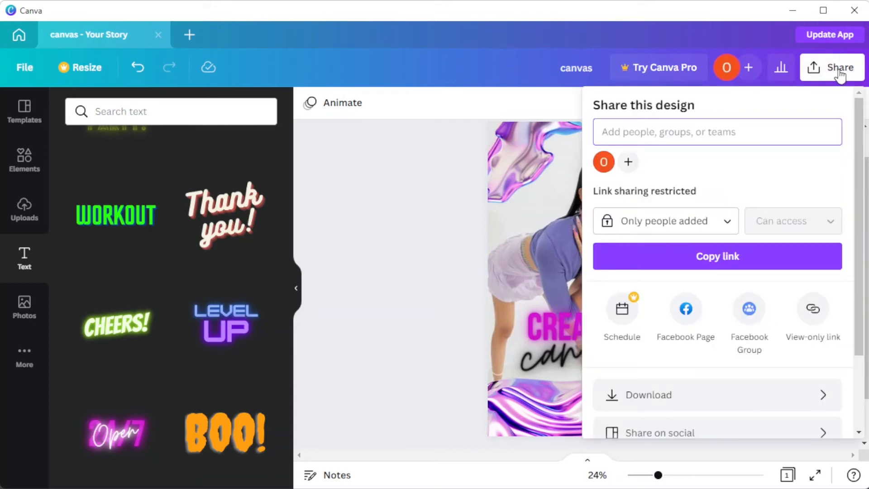
pyautogui.scroll(-3)
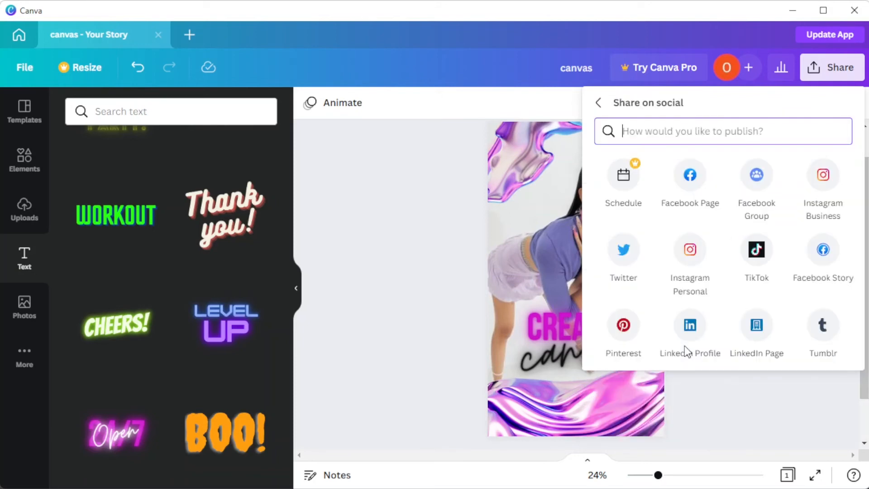
pyautogui.moveTo(694, 267)
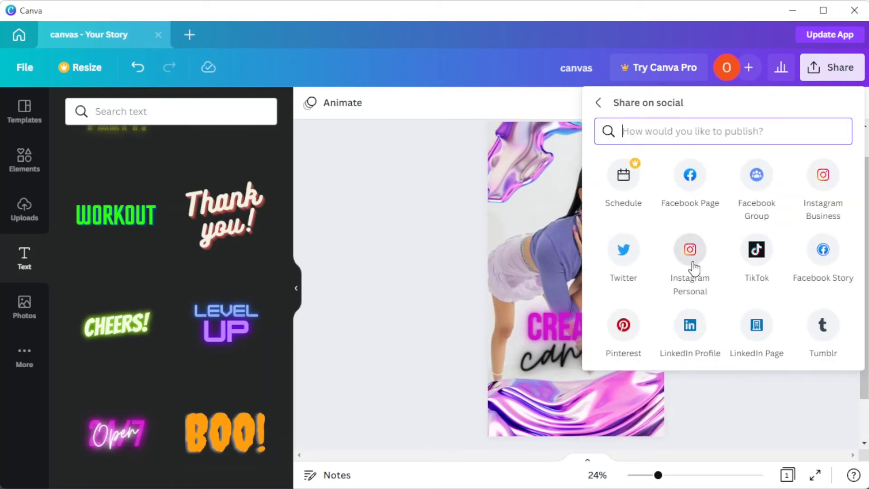
pyautogui.moveTo(822, 175)
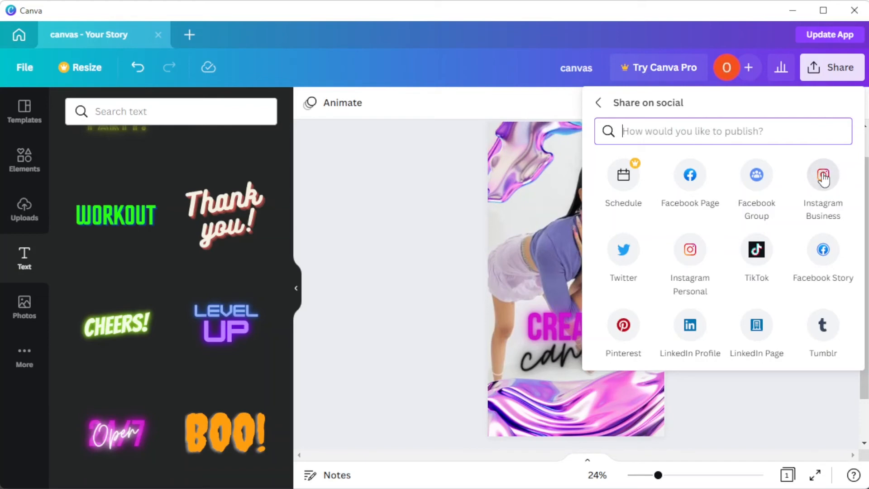
pyautogui.moveTo(701, 262)
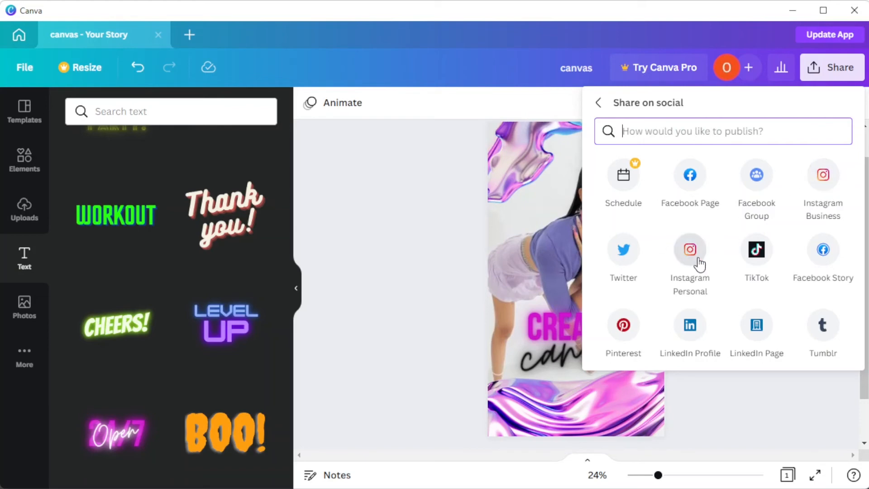
pyautogui.moveTo(388, 289)
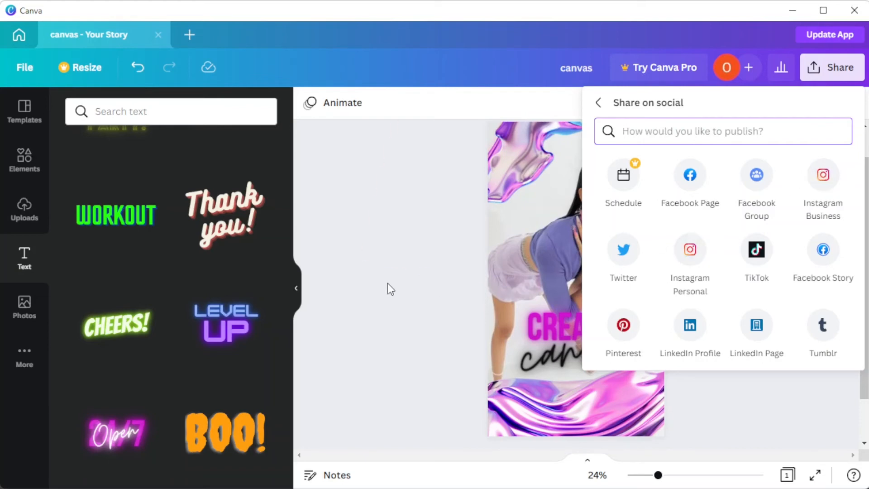